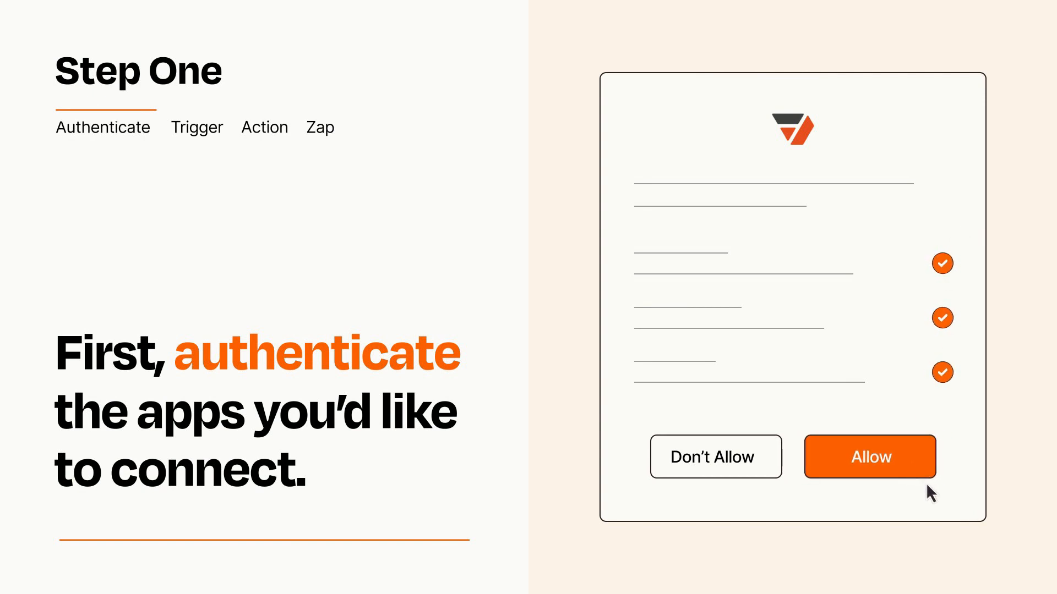
Allow the app access in the authorization prompt.
click(868, 457)
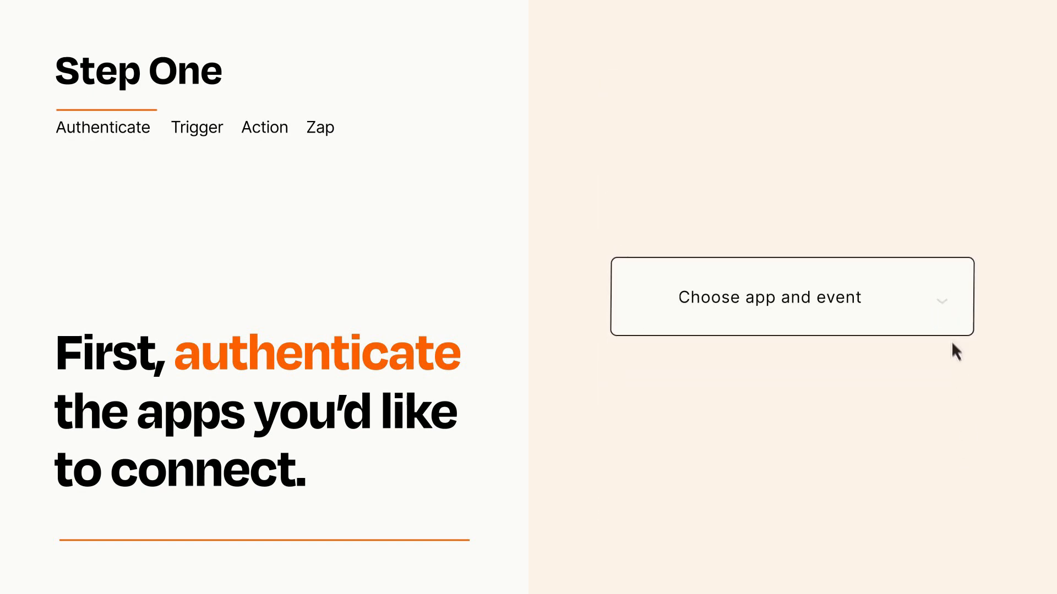
Choose New Spreadsheet Row from the app-and-event dropdown as the trigger.
click(791, 297)
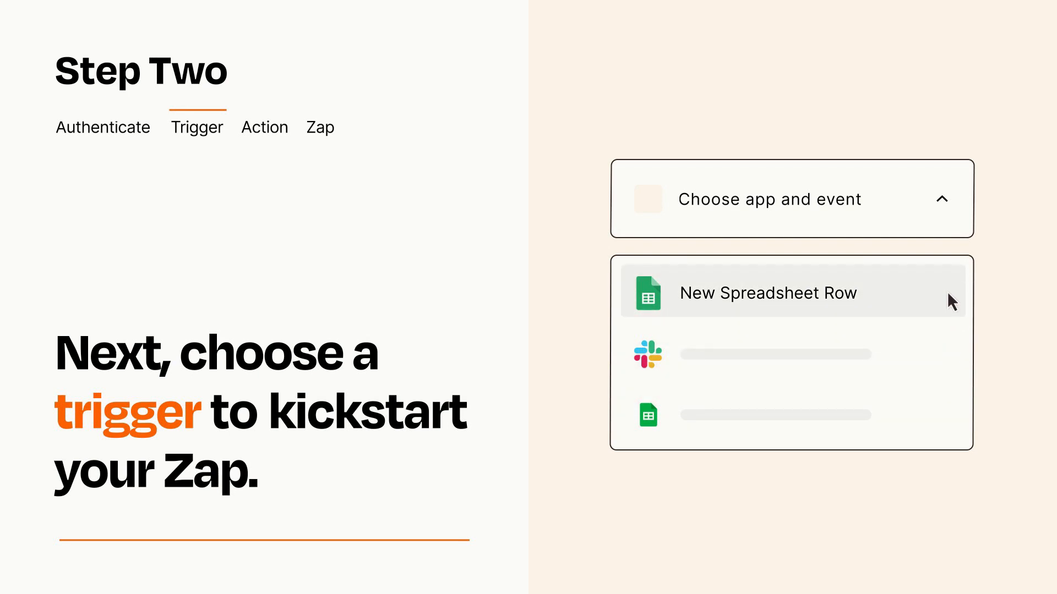
mouse_move(950, 304)
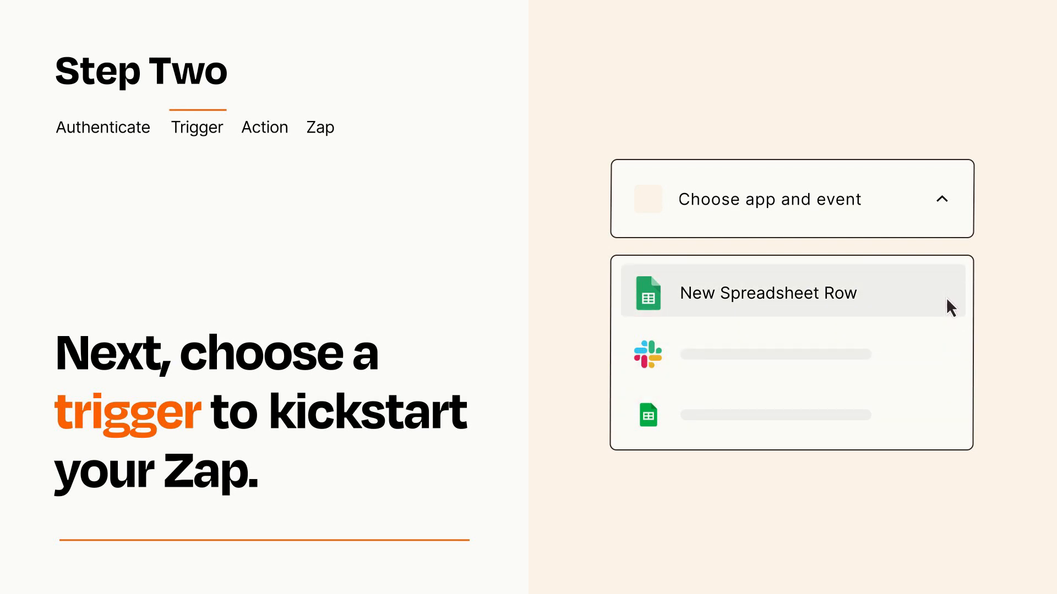
click(766, 292)
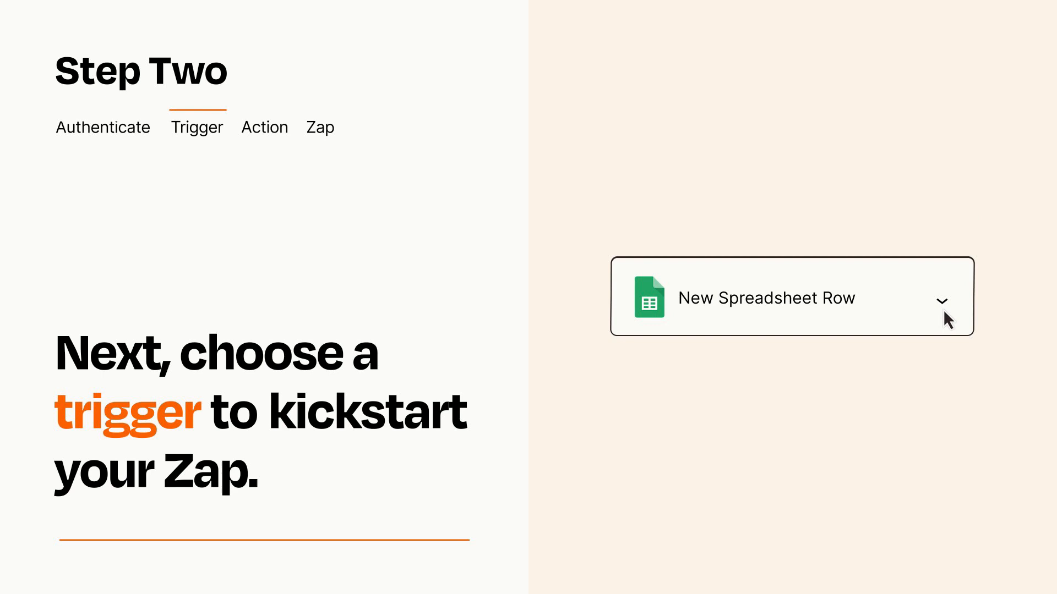
mouse_move(959, 312)
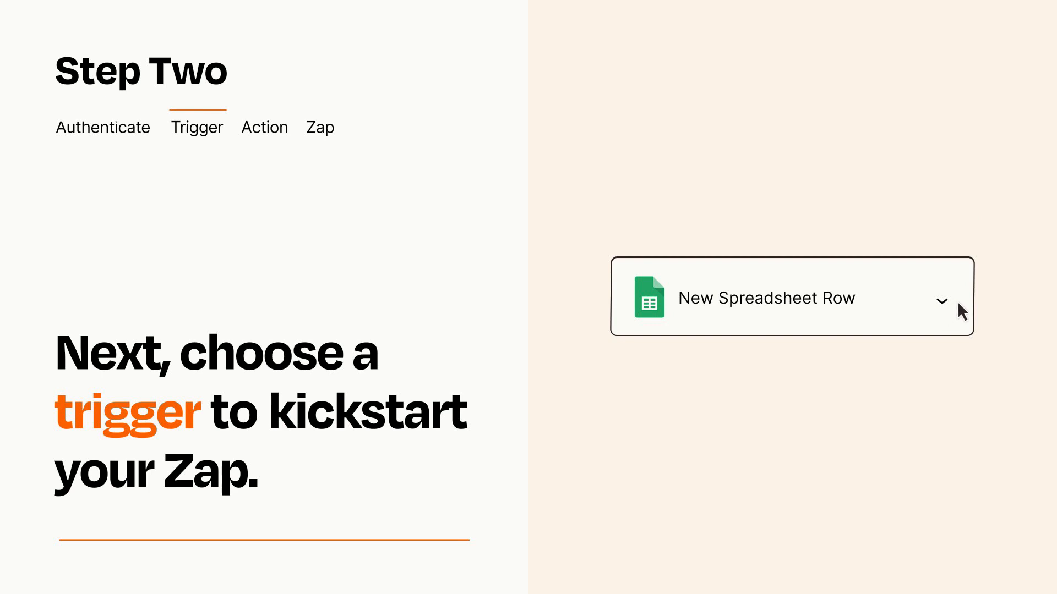
mouse_move(959, 305)
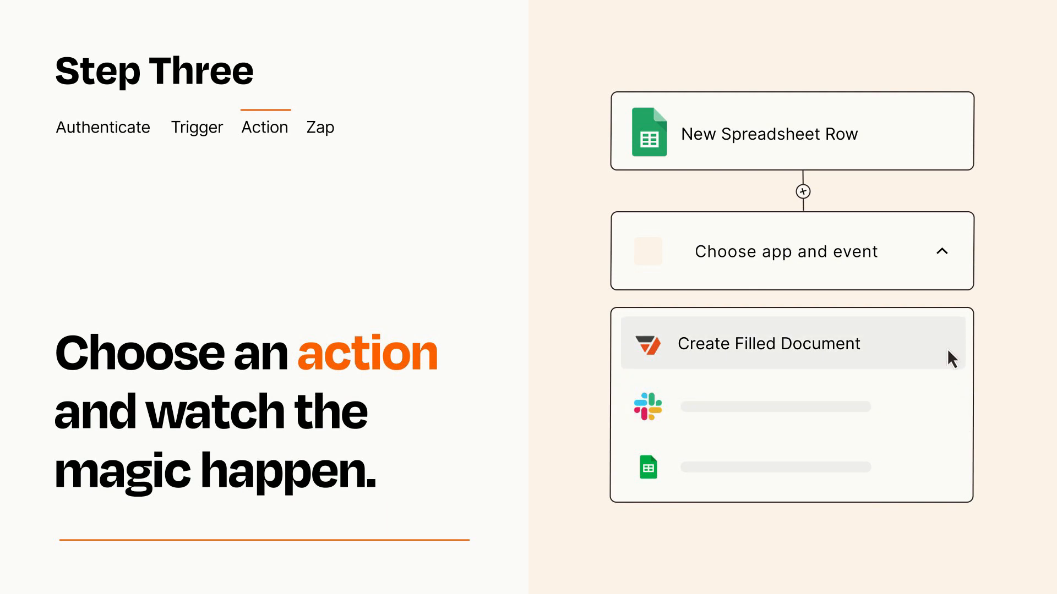
Select Create Filled Document as the action event.
click(769, 343)
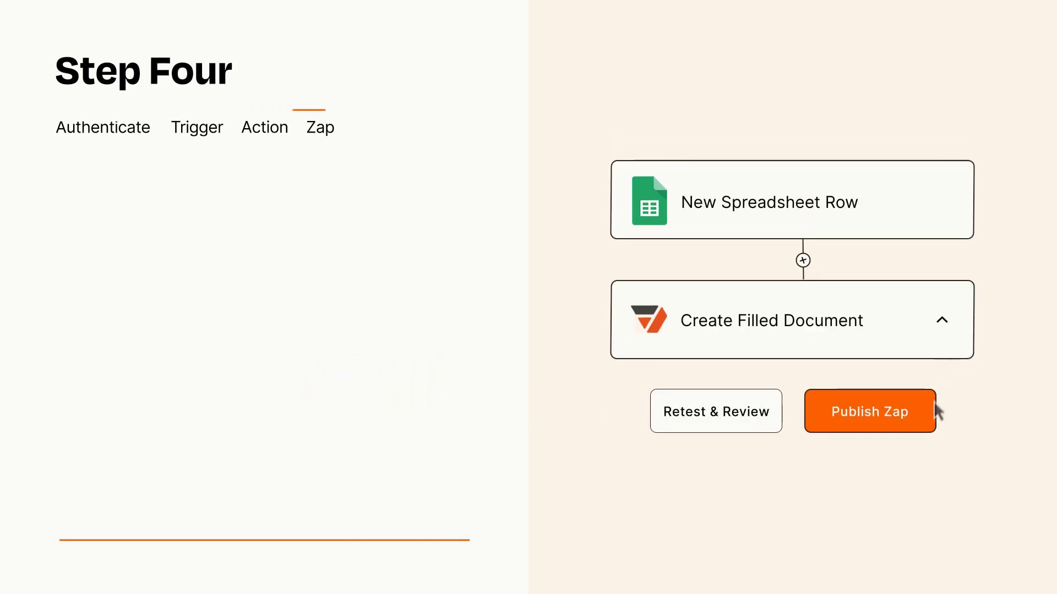
Publish the Zap linking New Spreadsheet Row to Create Filled Document.
click(870, 411)
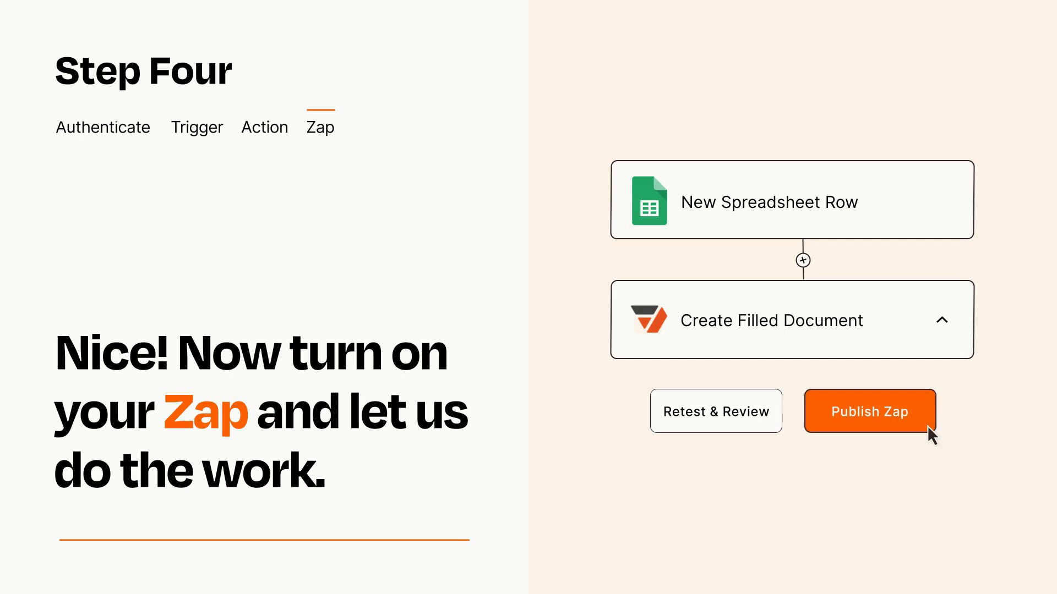
click(869, 411)
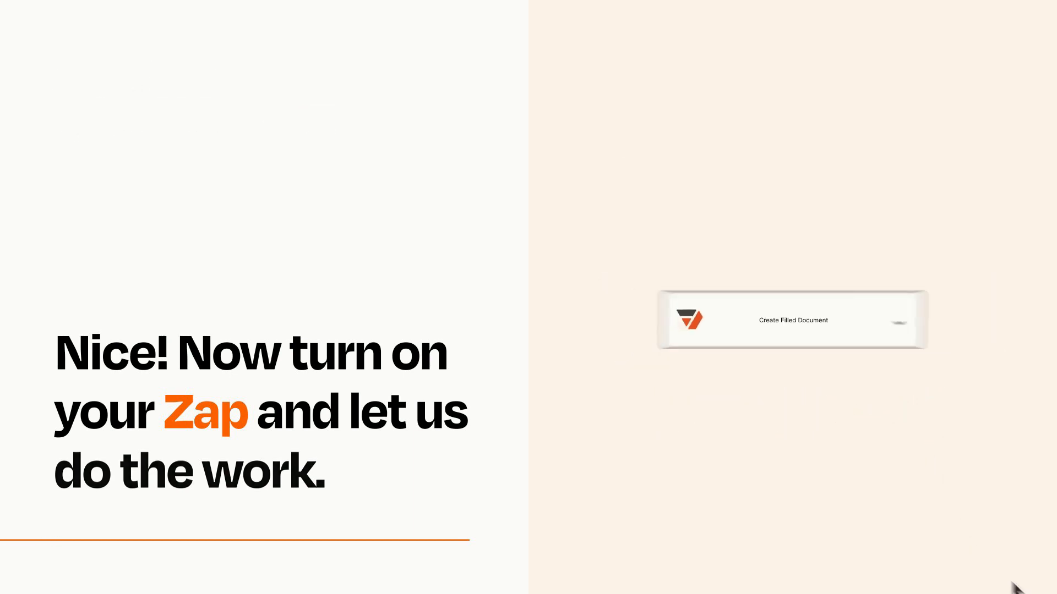